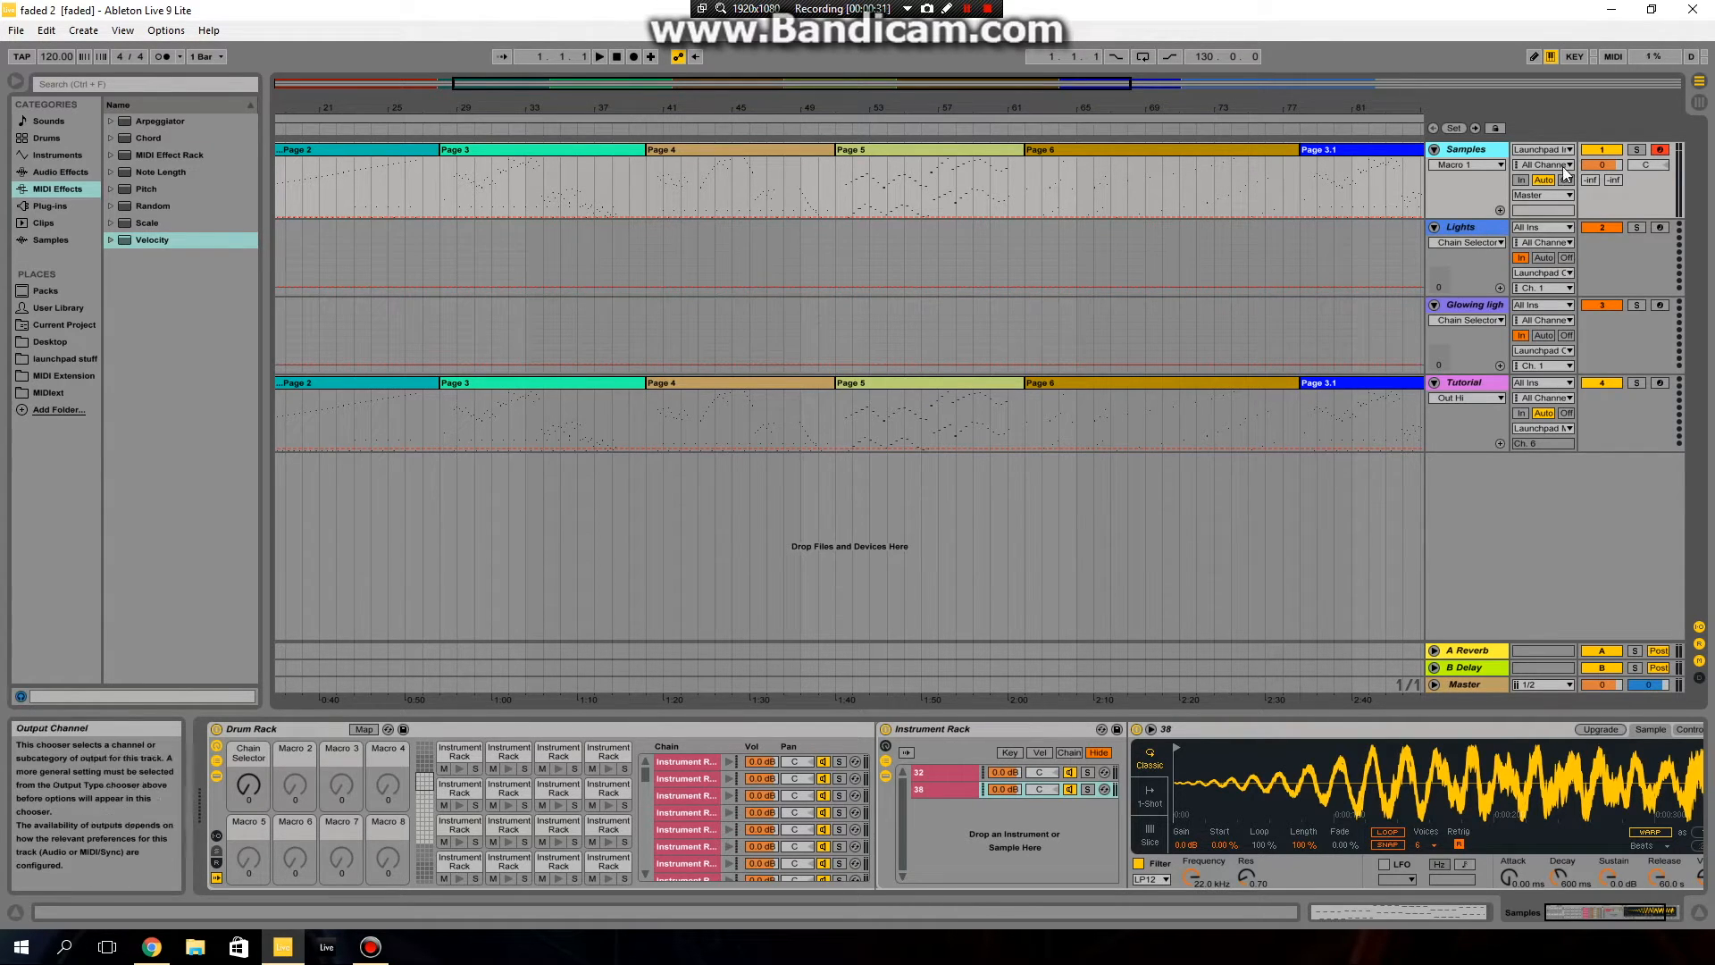
- Set the Samples track's MIDI From input to Launchpad Input (Launchpad S)
left_click(1540, 149)
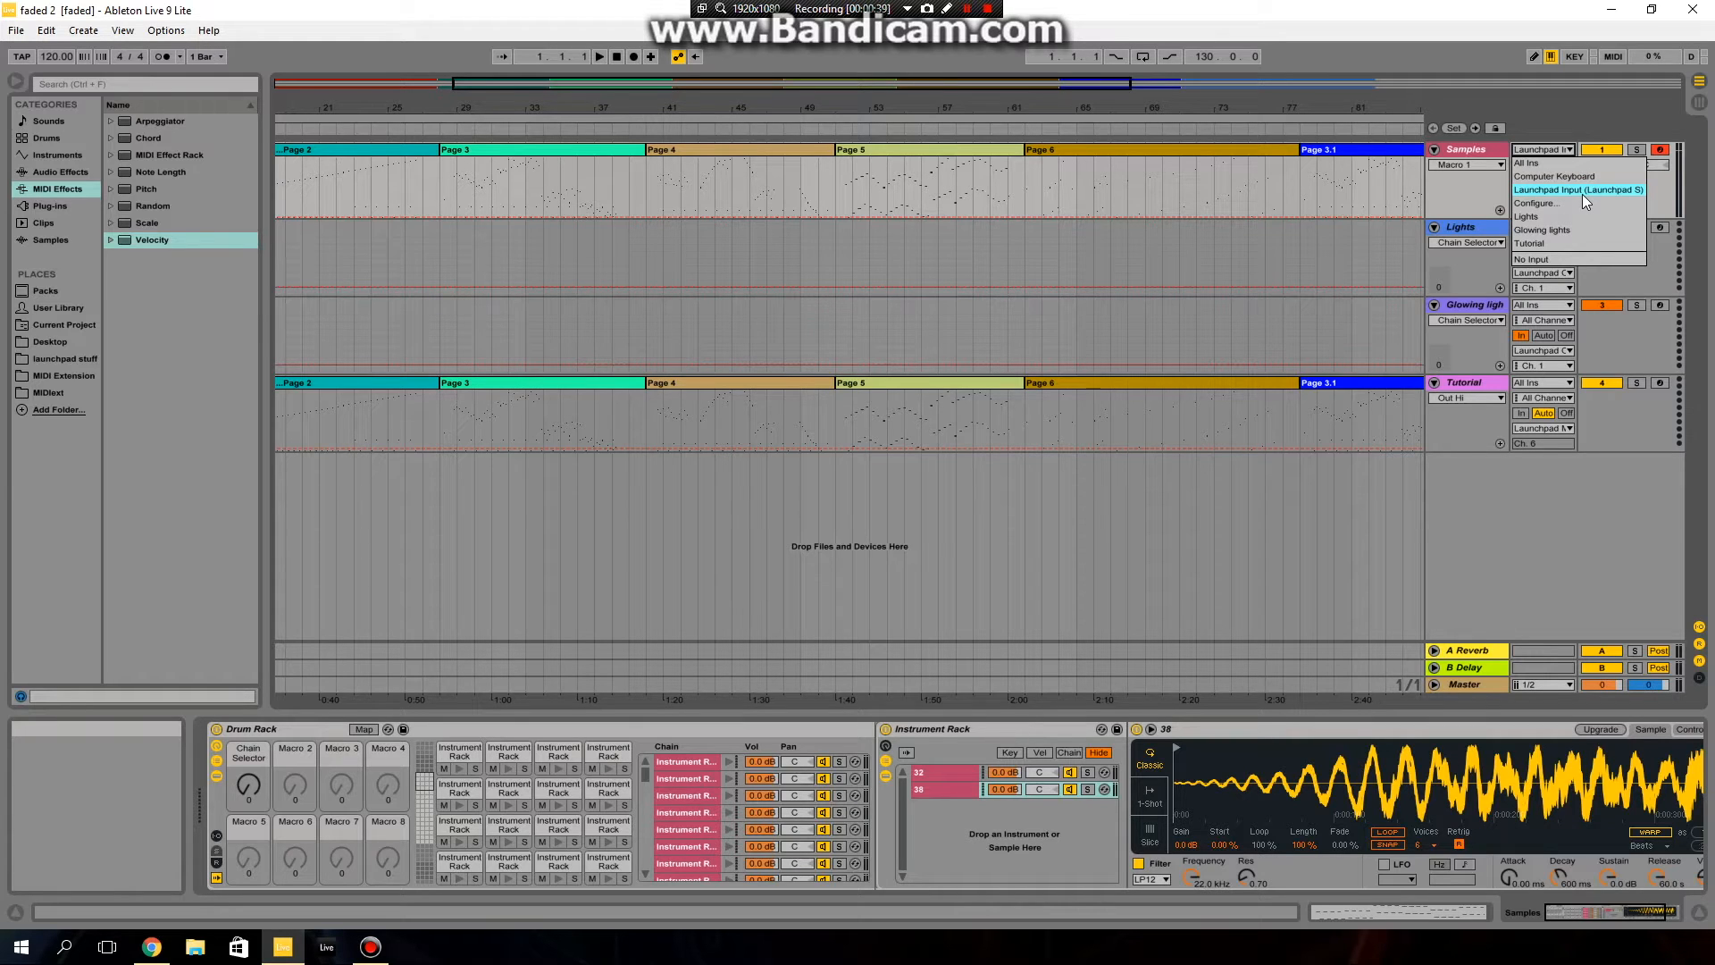
left_click(1576, 189)
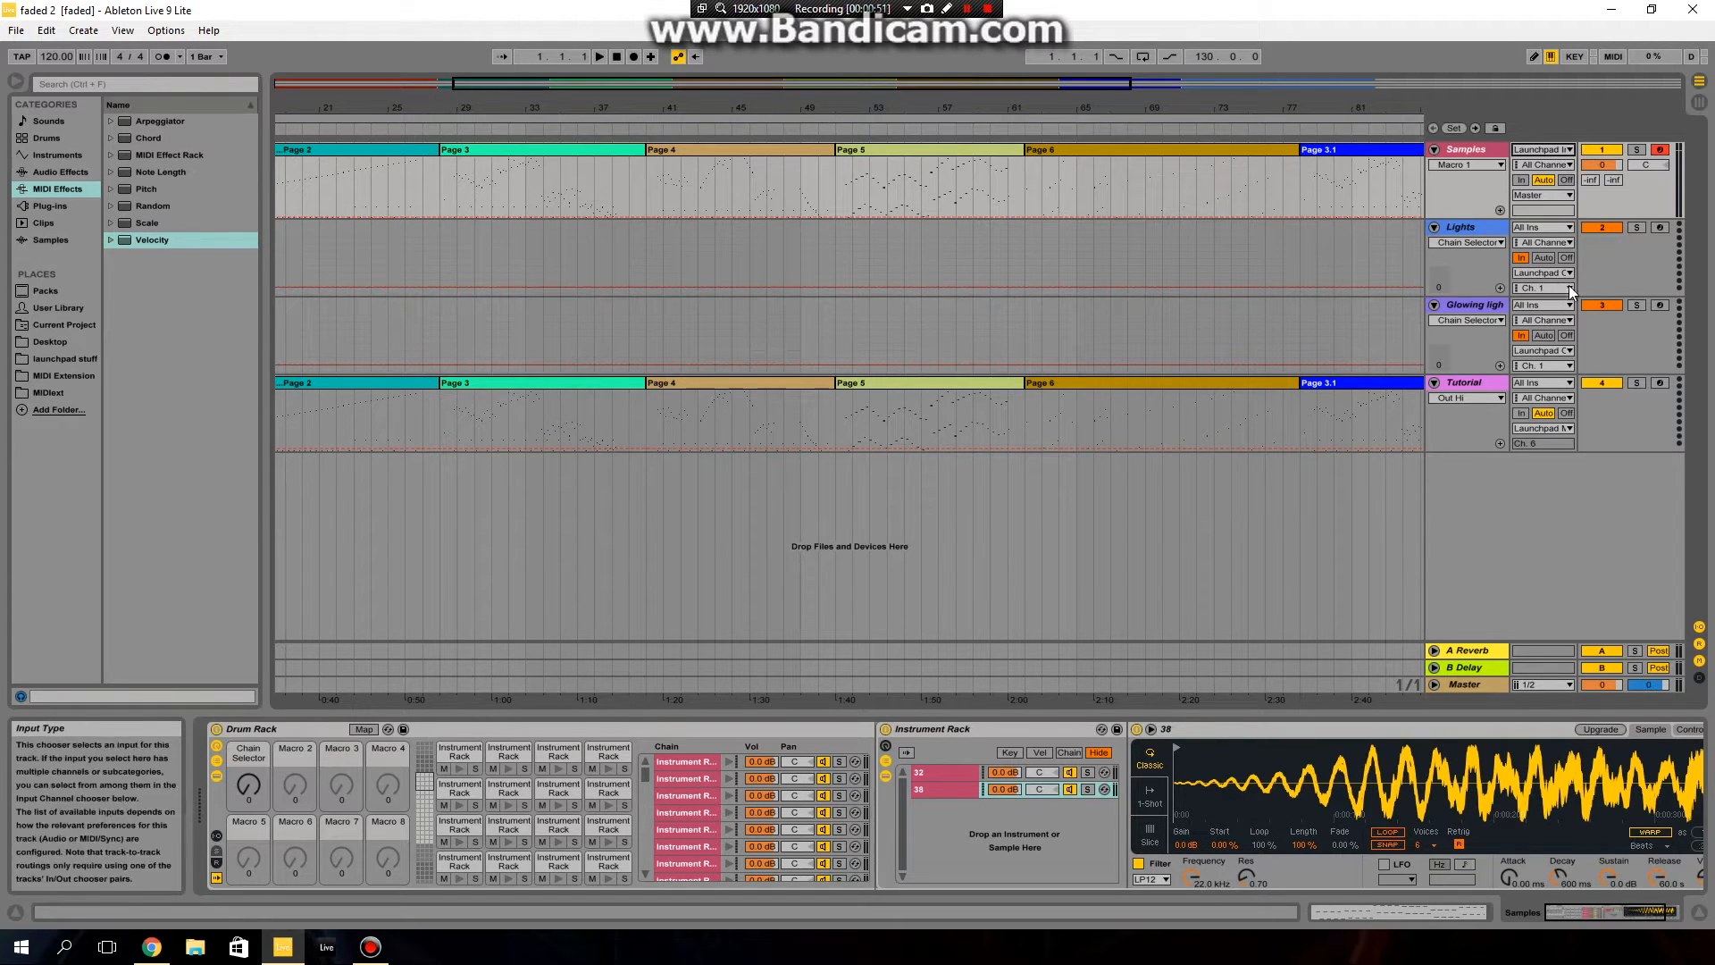
- Select the Lights track, then the Glowing lights track, to show their device chains
left_click(1540, 272)
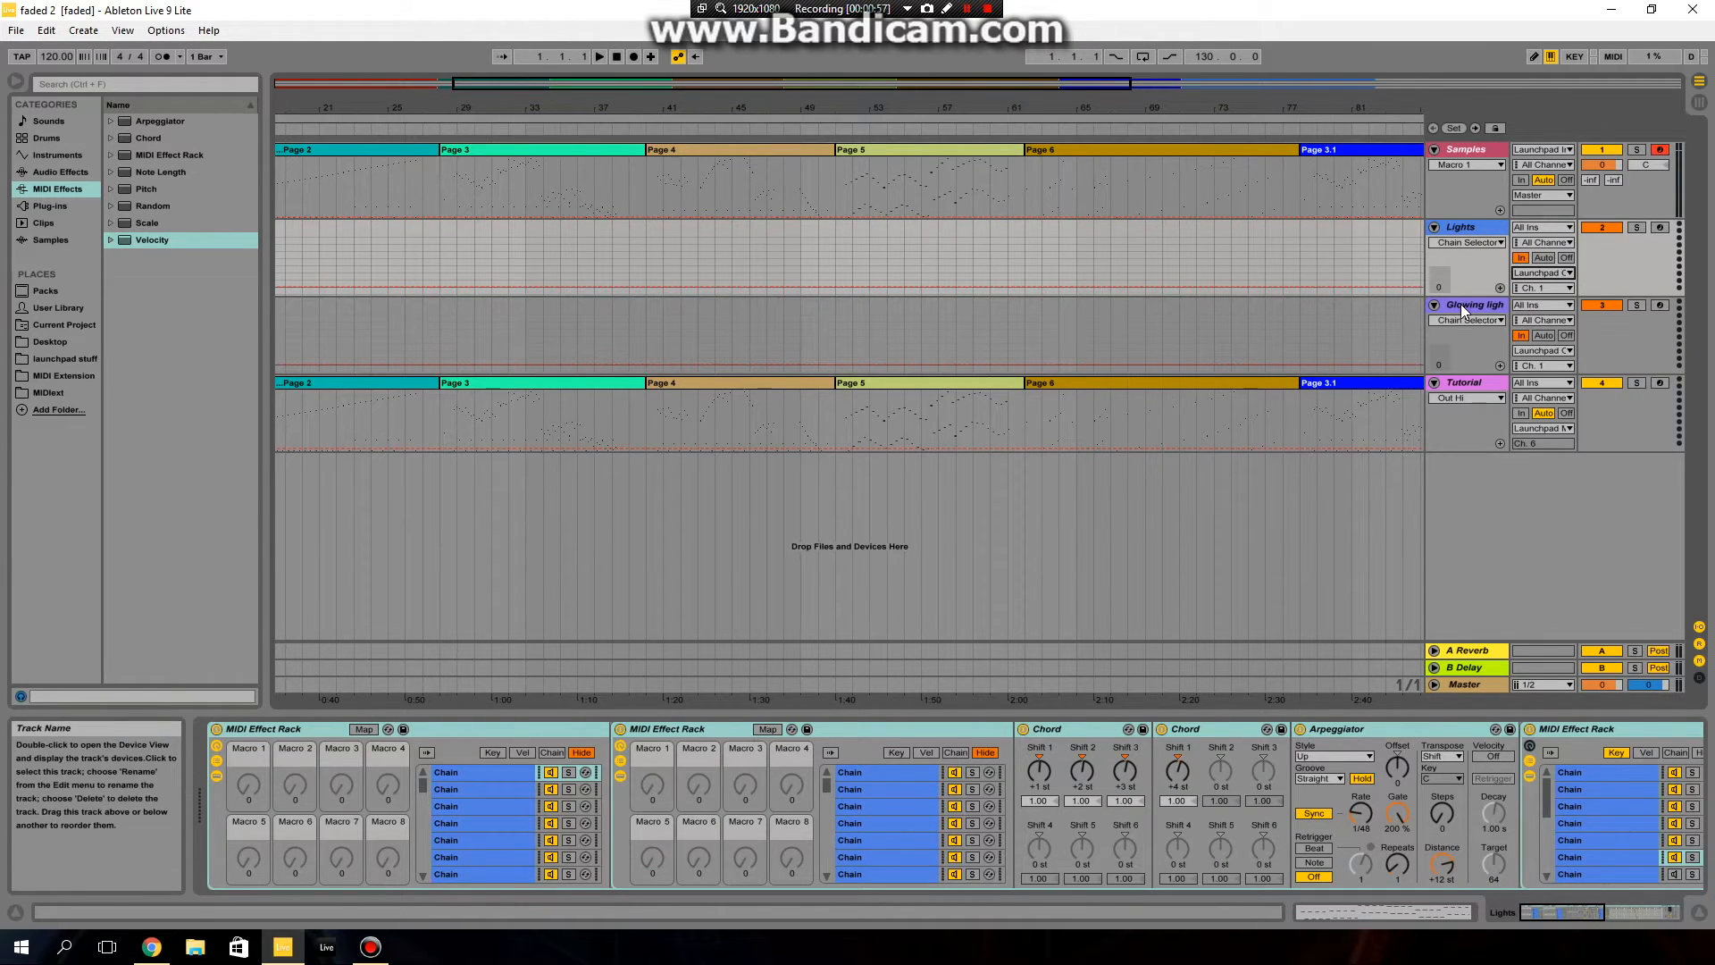
left_click(1475, 304)
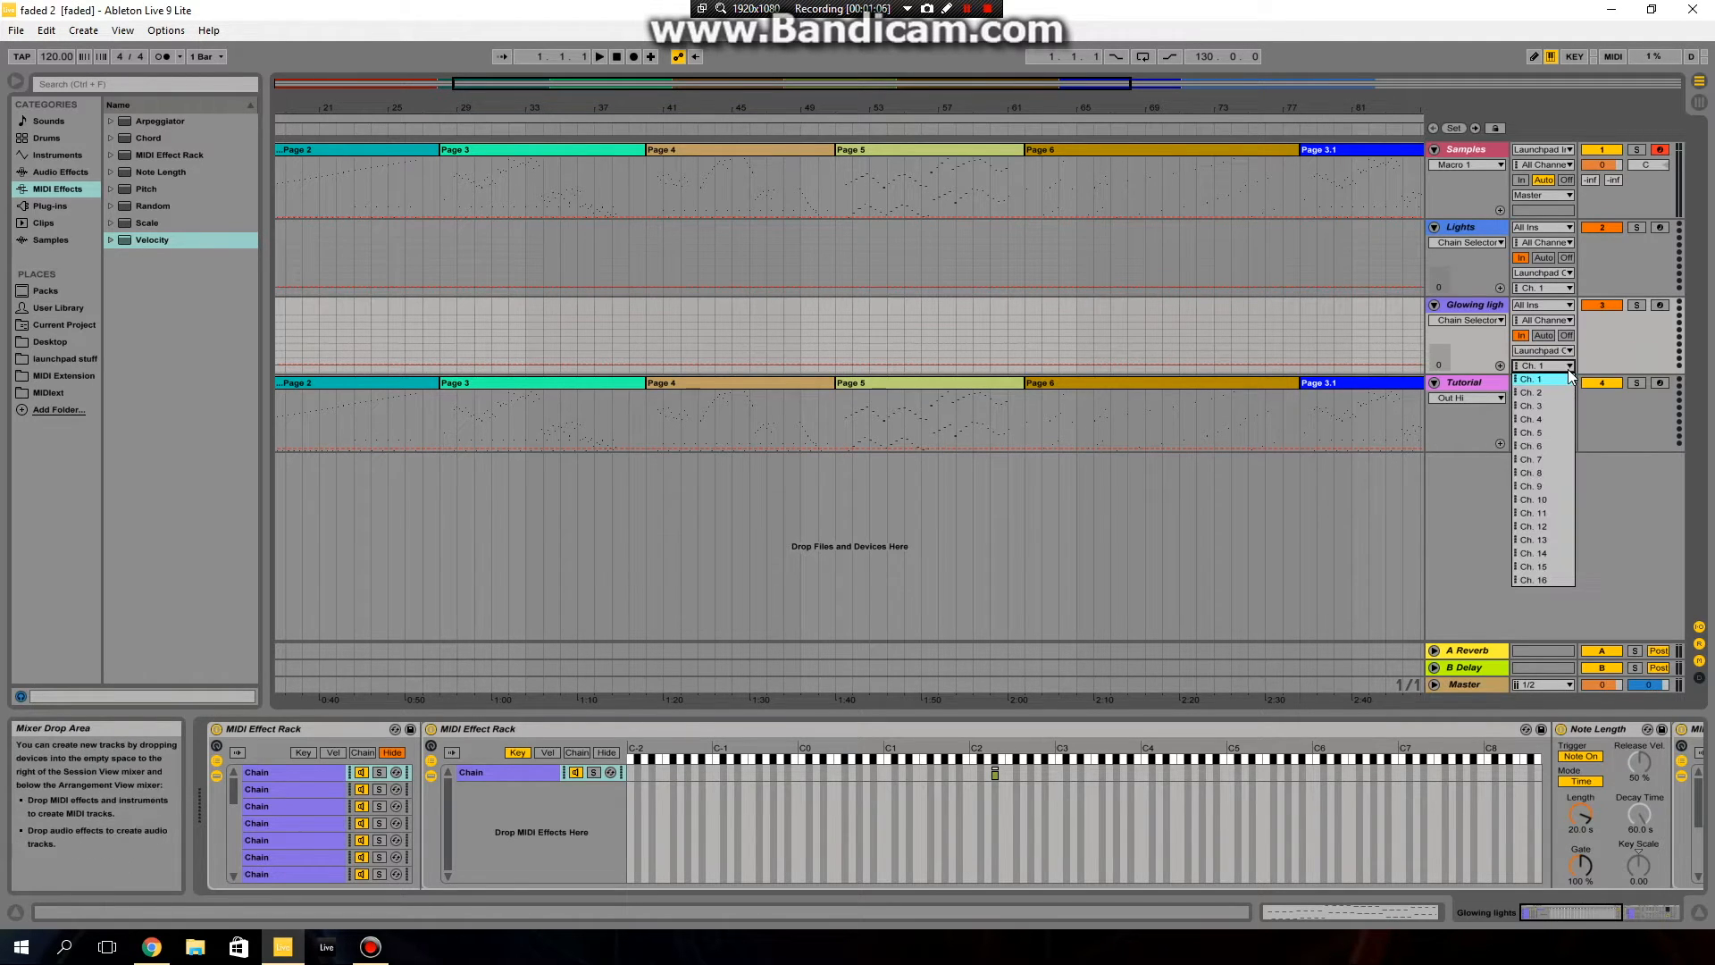
mouse_move(1544, 405)
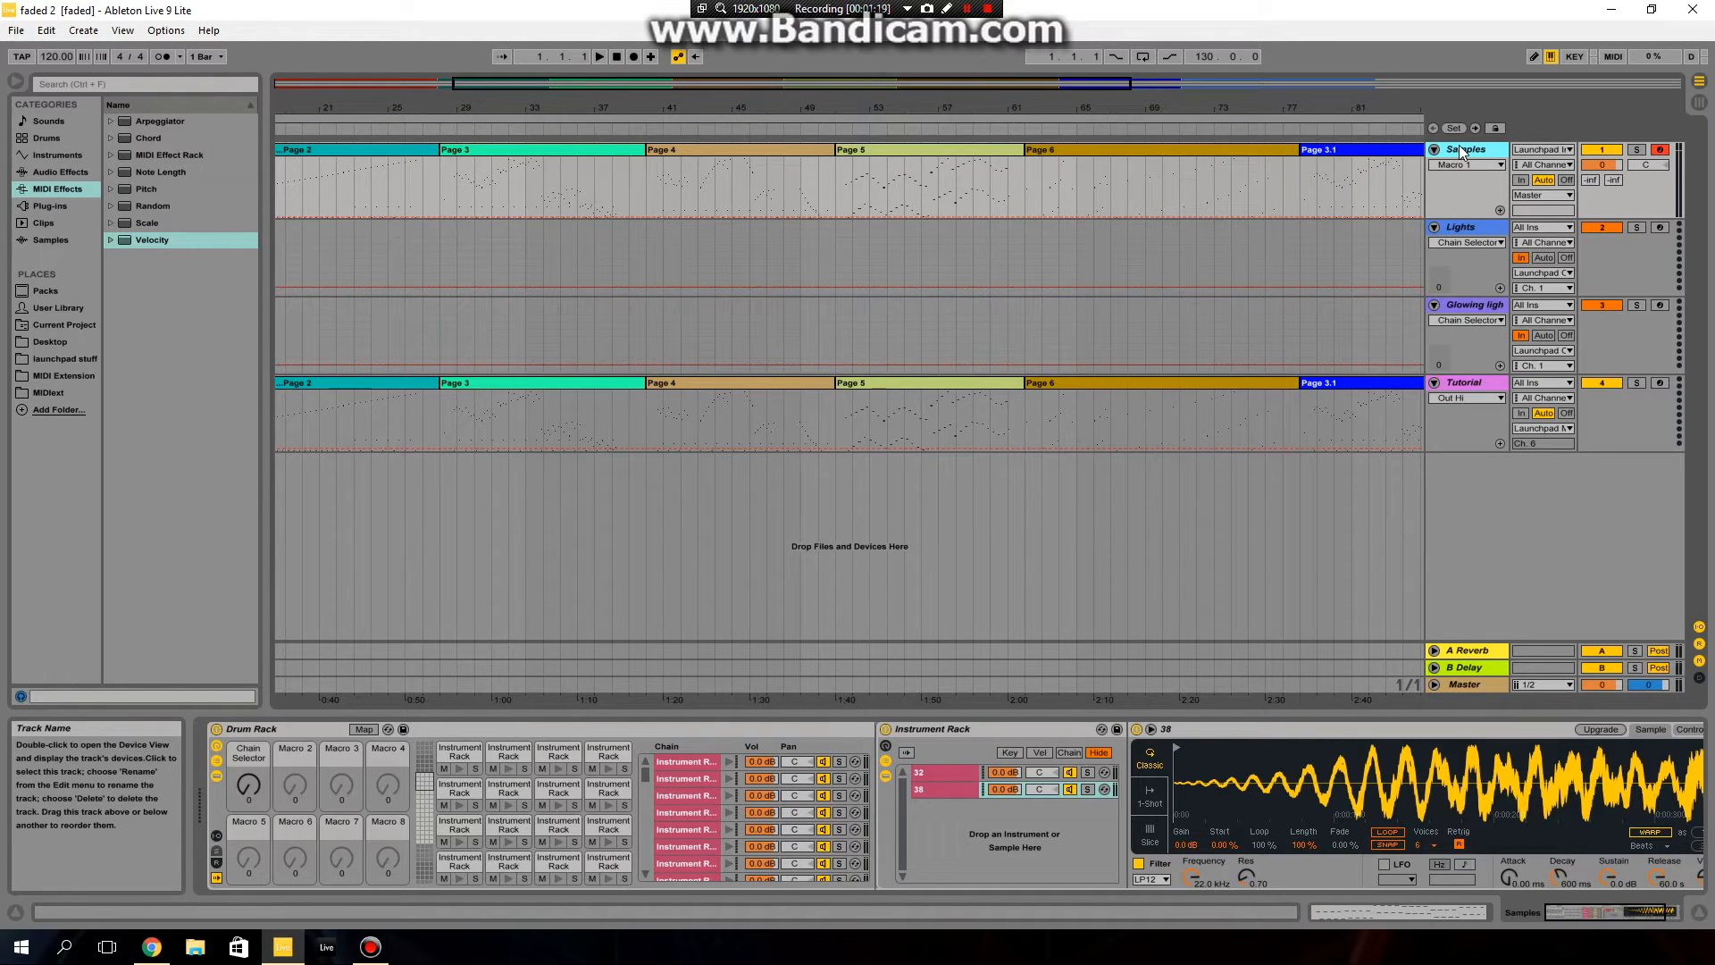
- Toggle MIDI map mode to list the chain selector mappings for notes E6–B6
left_click(1611, 55)
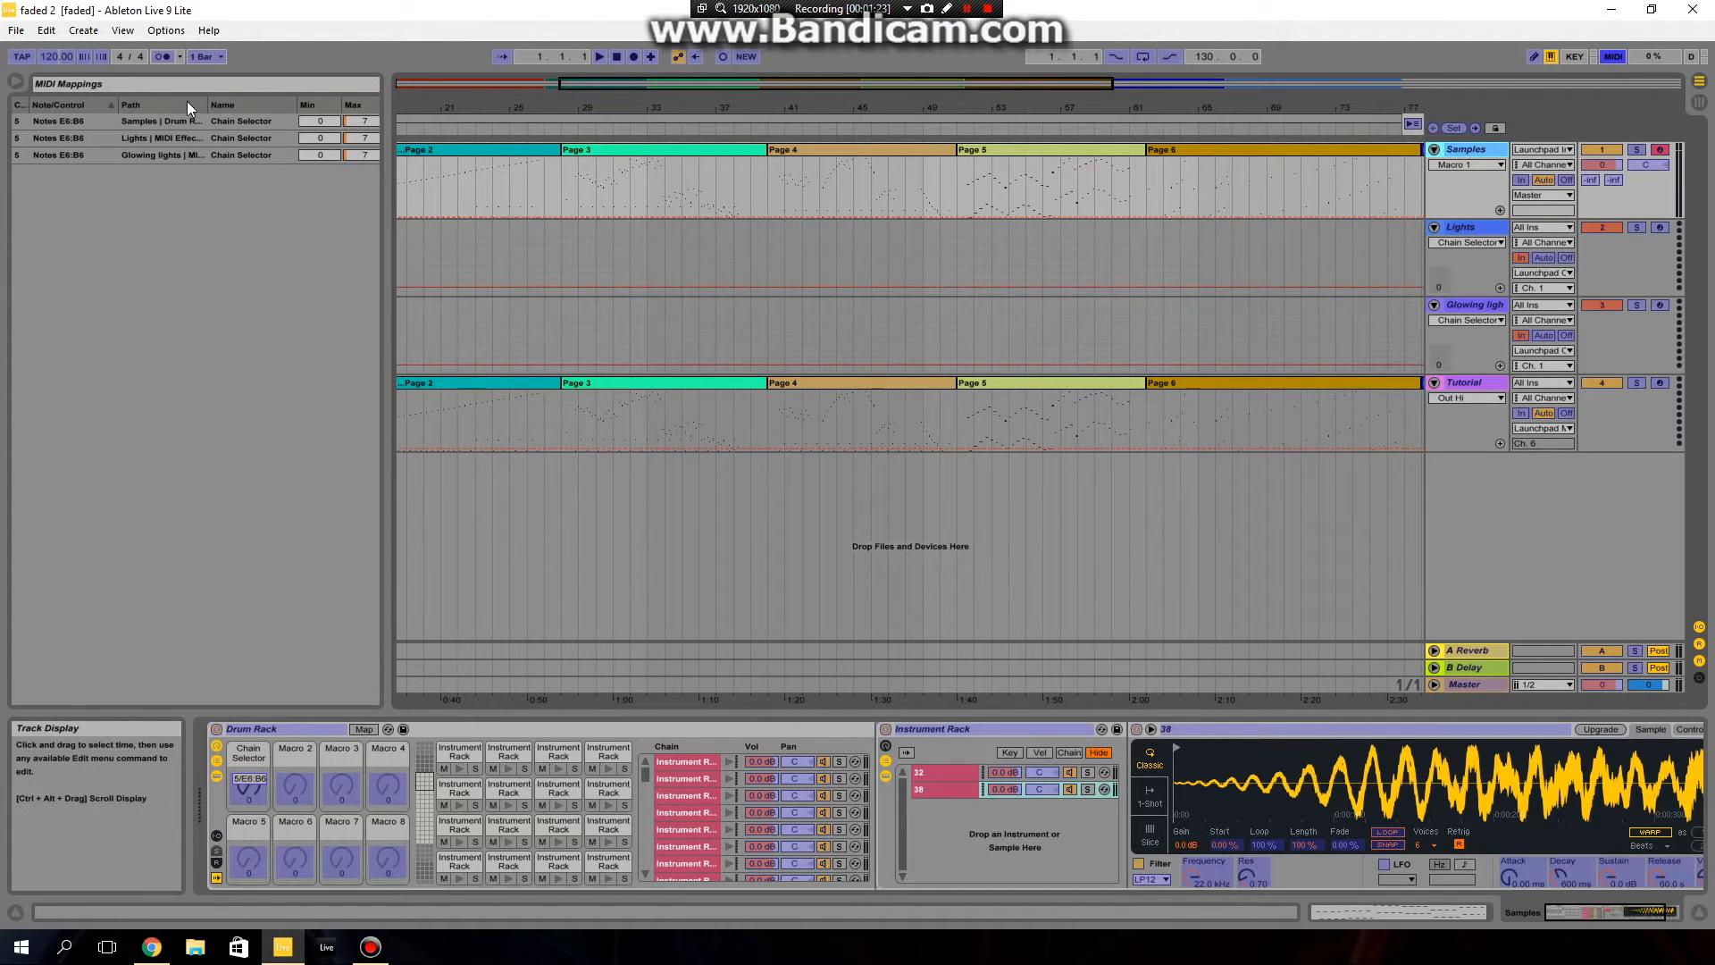
left_click(165, 121)
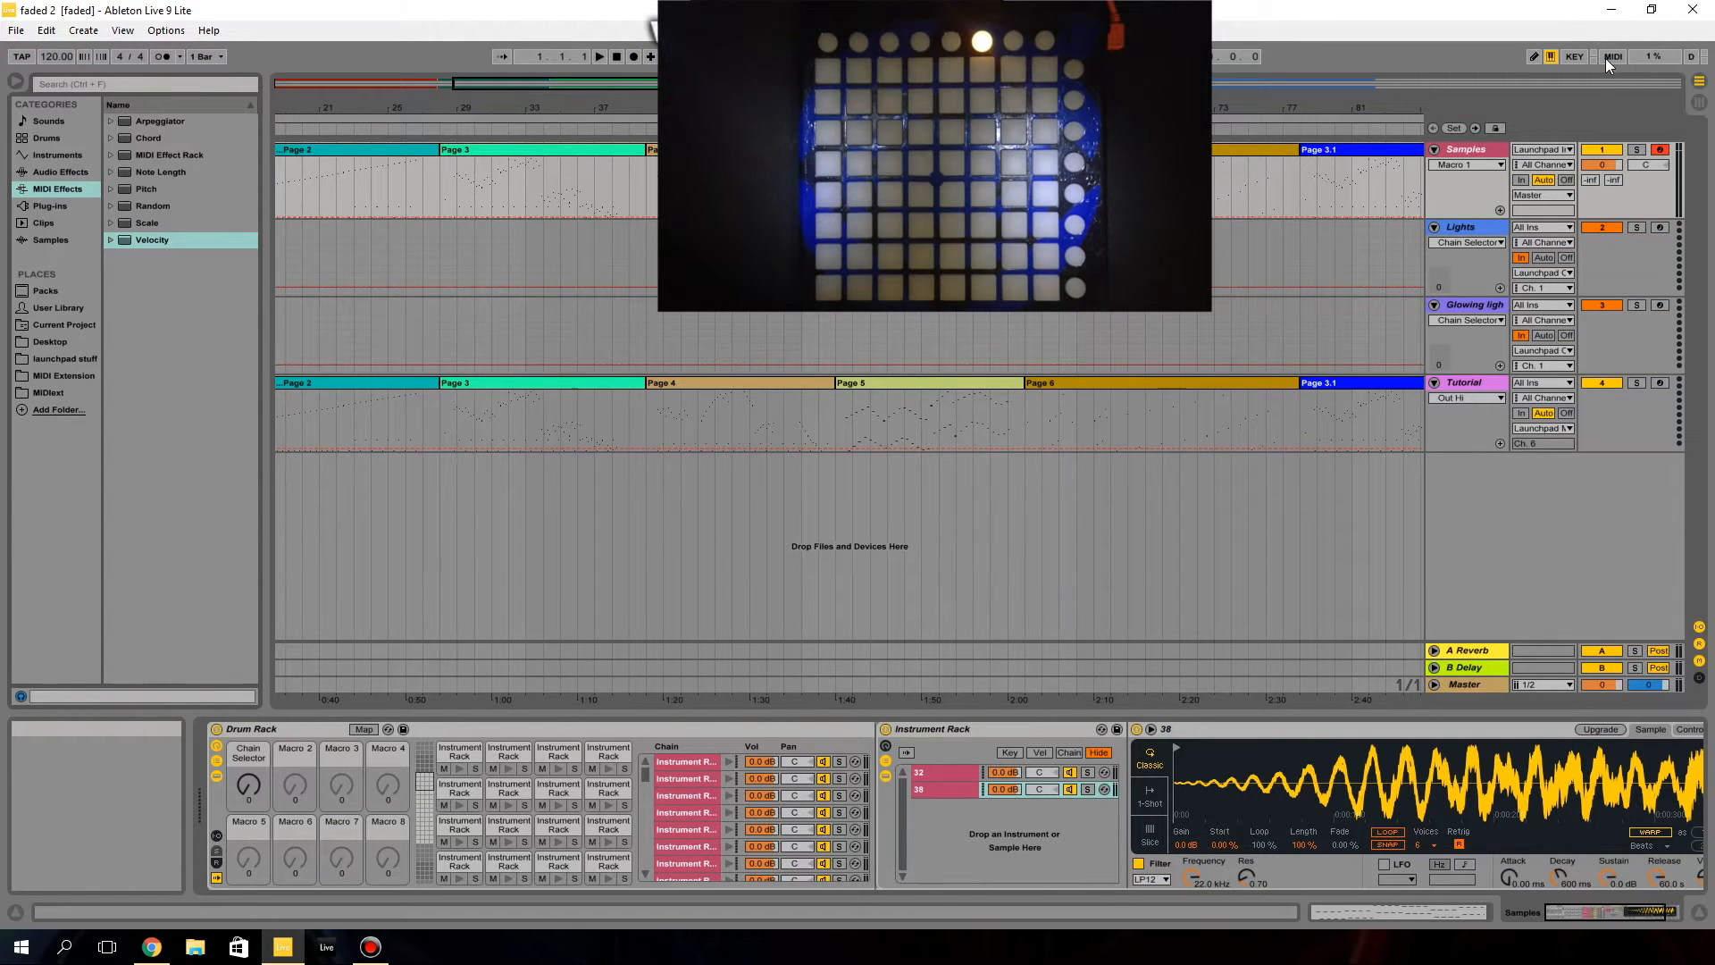
left_click(1612, 55)
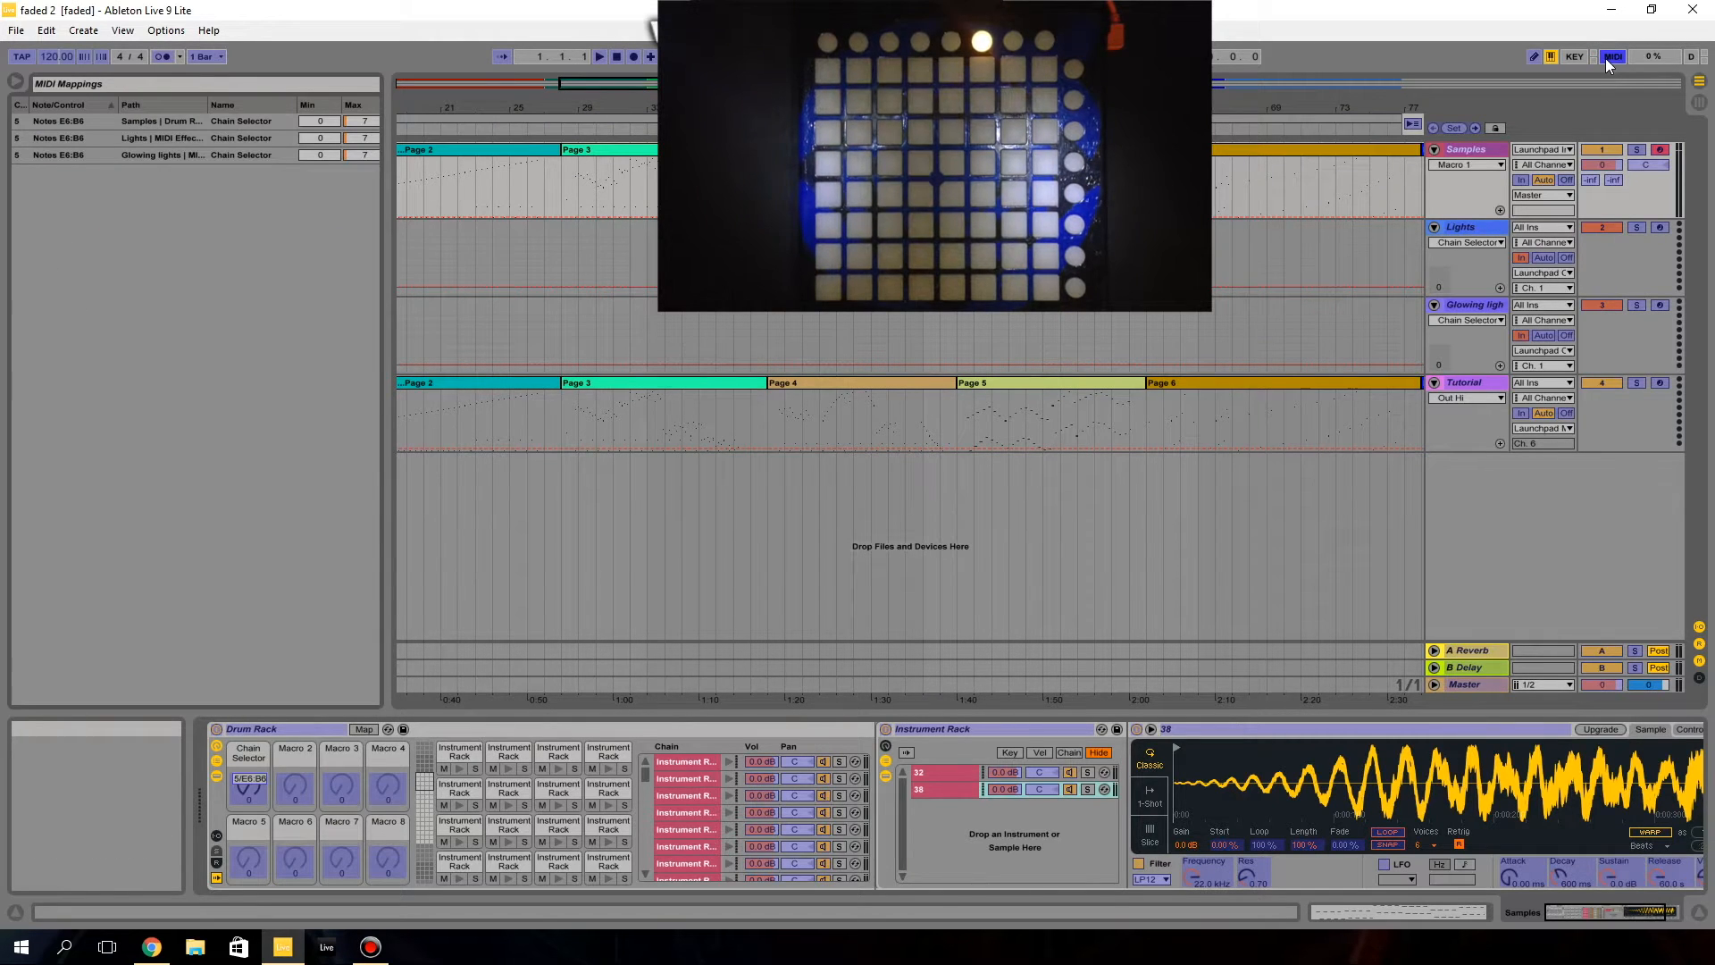